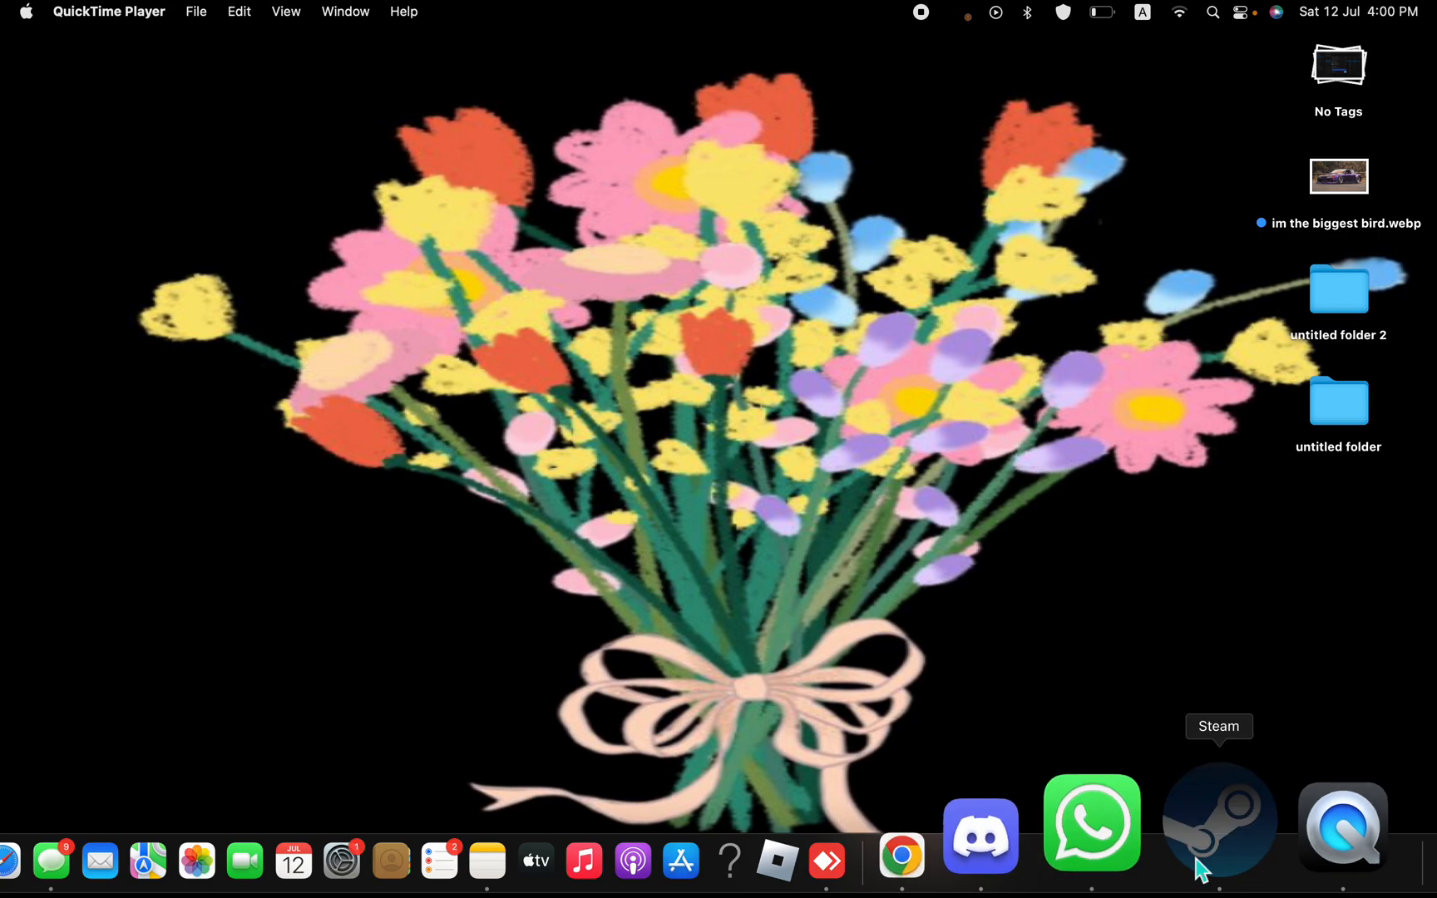
- Launch Steam from the Dock and go to Steam Support via the Help menu
{"action": "left_click", "coordinate": [1217, 820]}
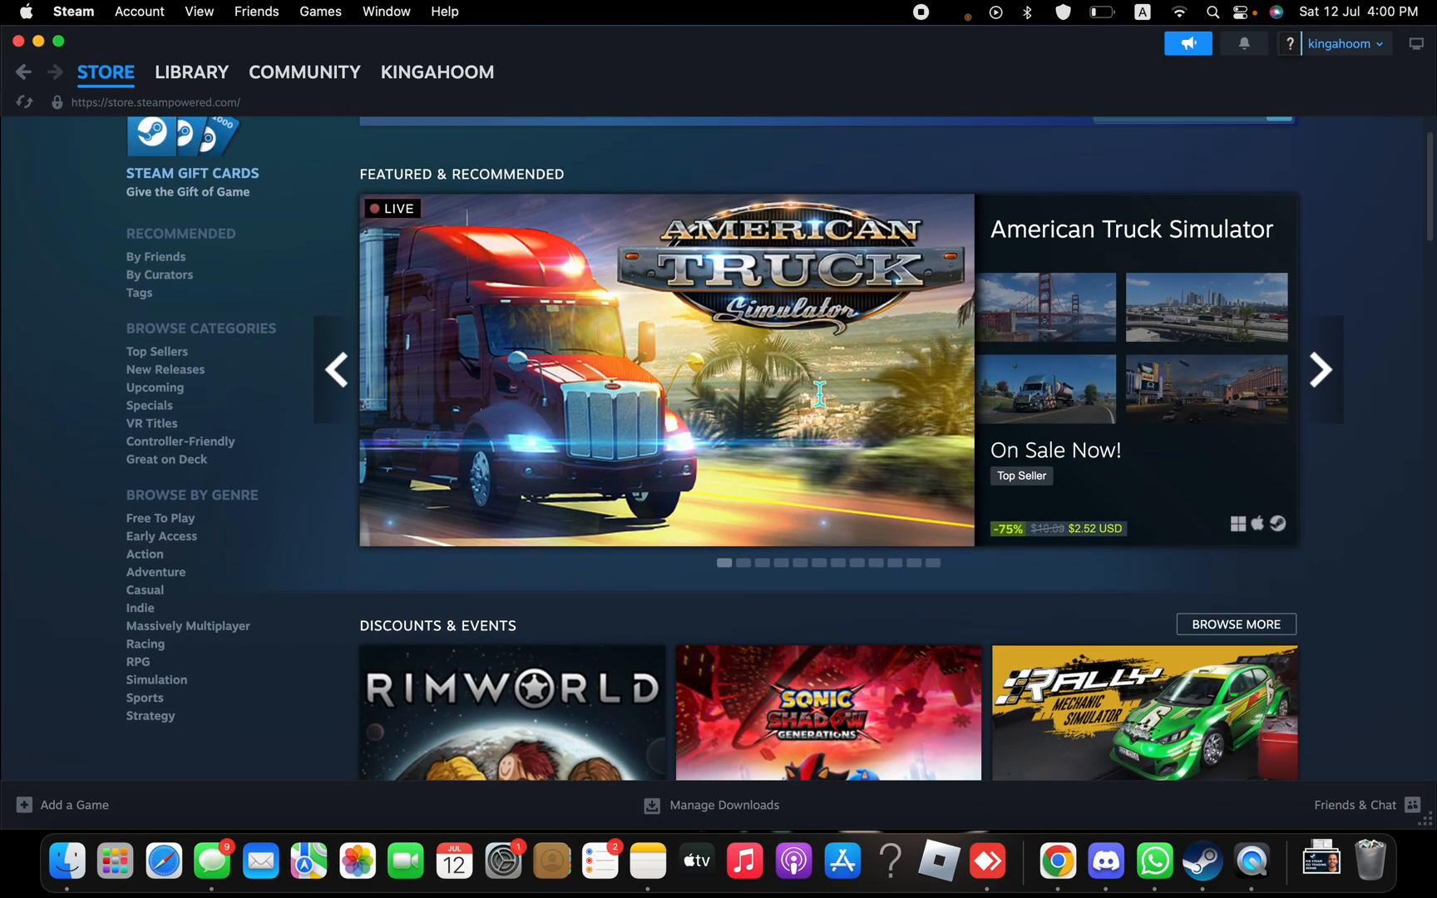
{"action": "scroll", "scroll_direction": "up", "scroll_amount": 3}
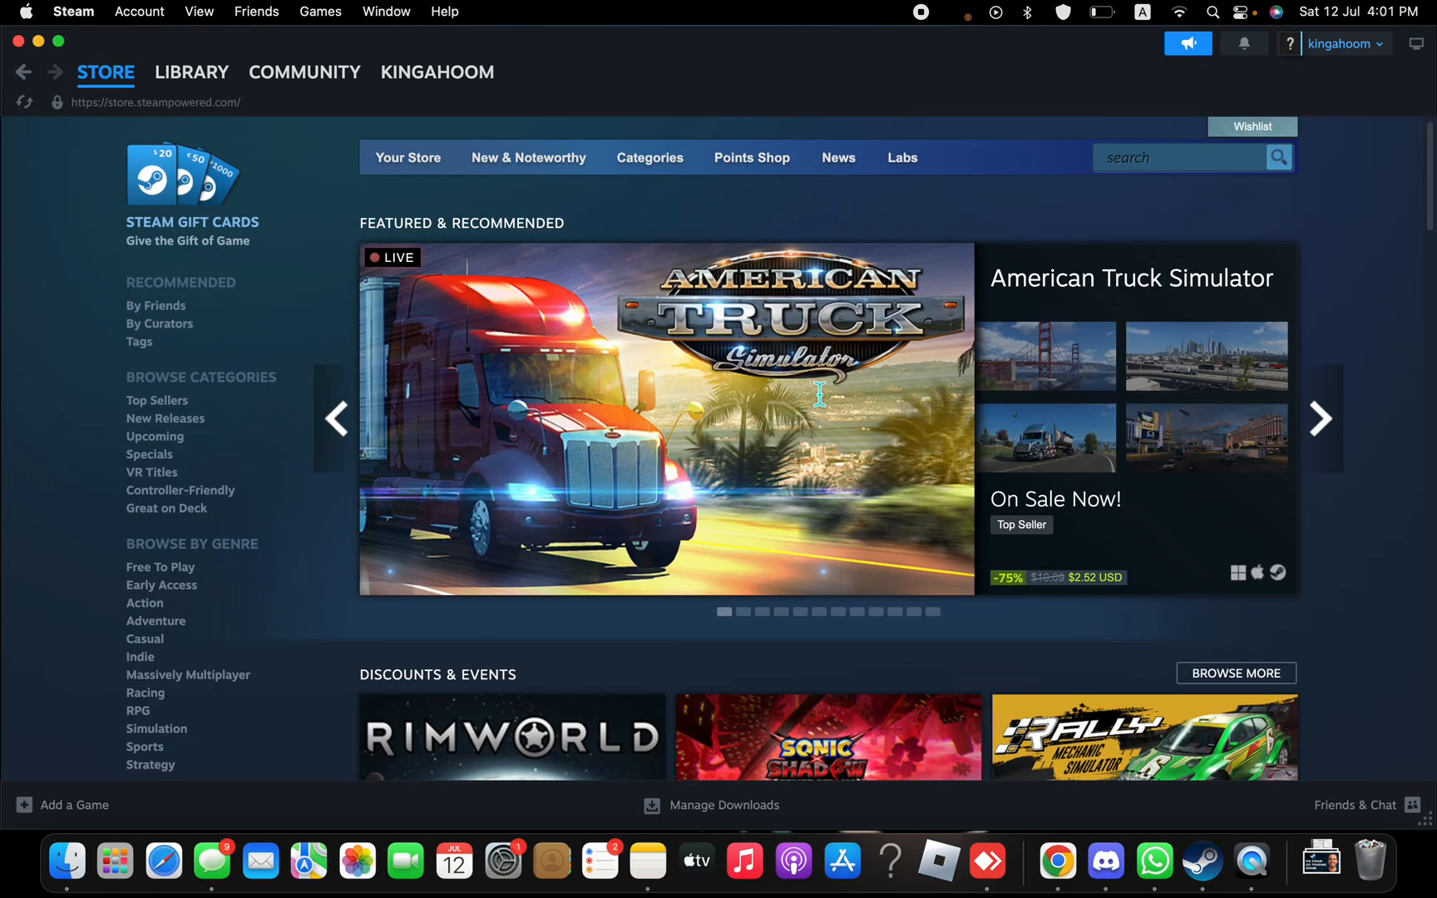
{"action": "left_click", "coordinate": [444, 12]}
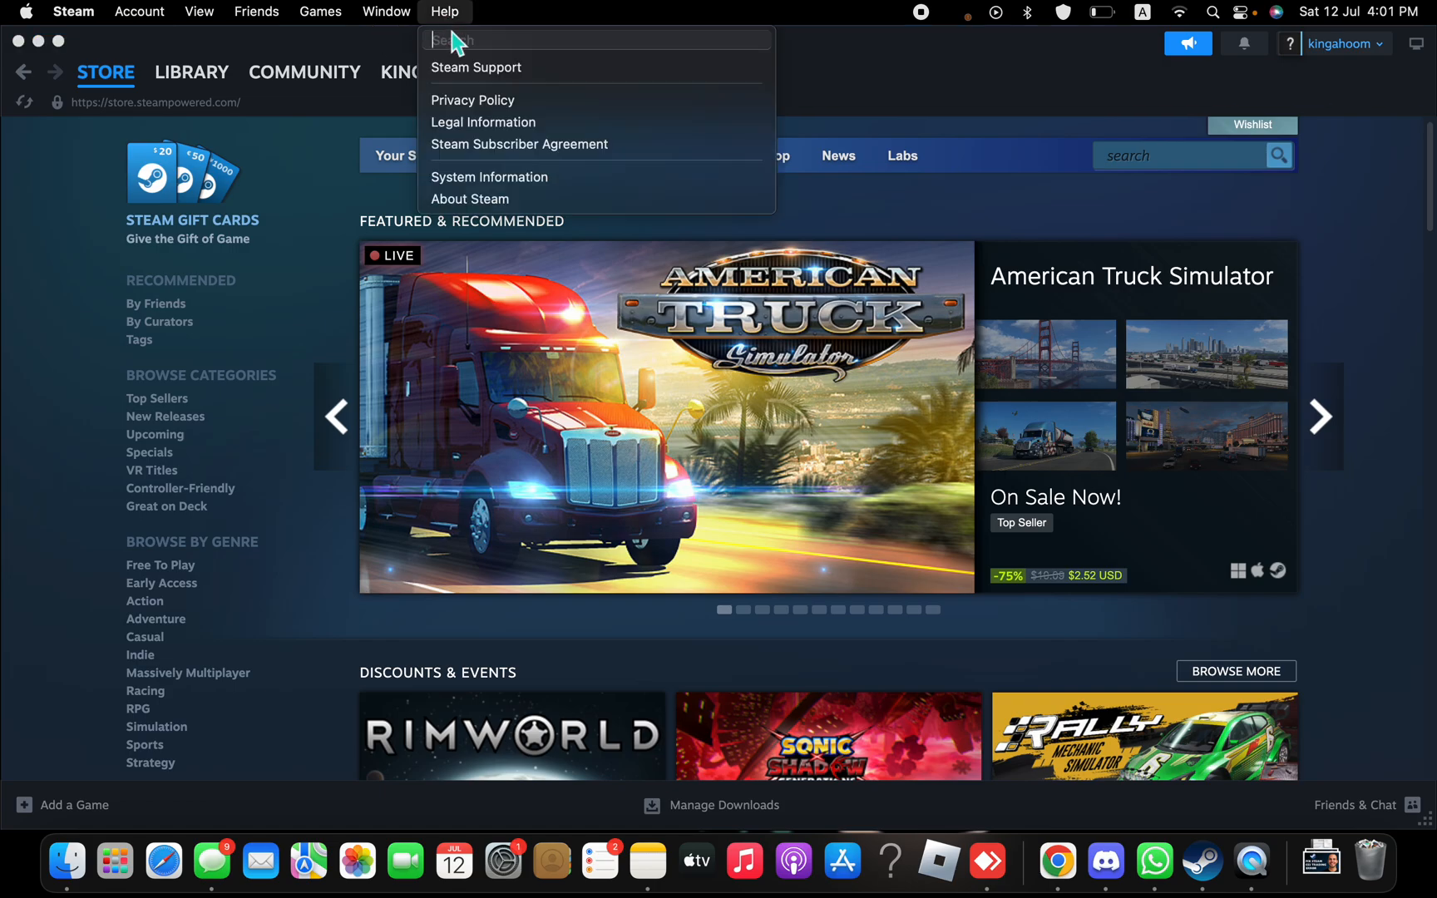
{"action": "mouse_move", "coordinate": [498, 86]}
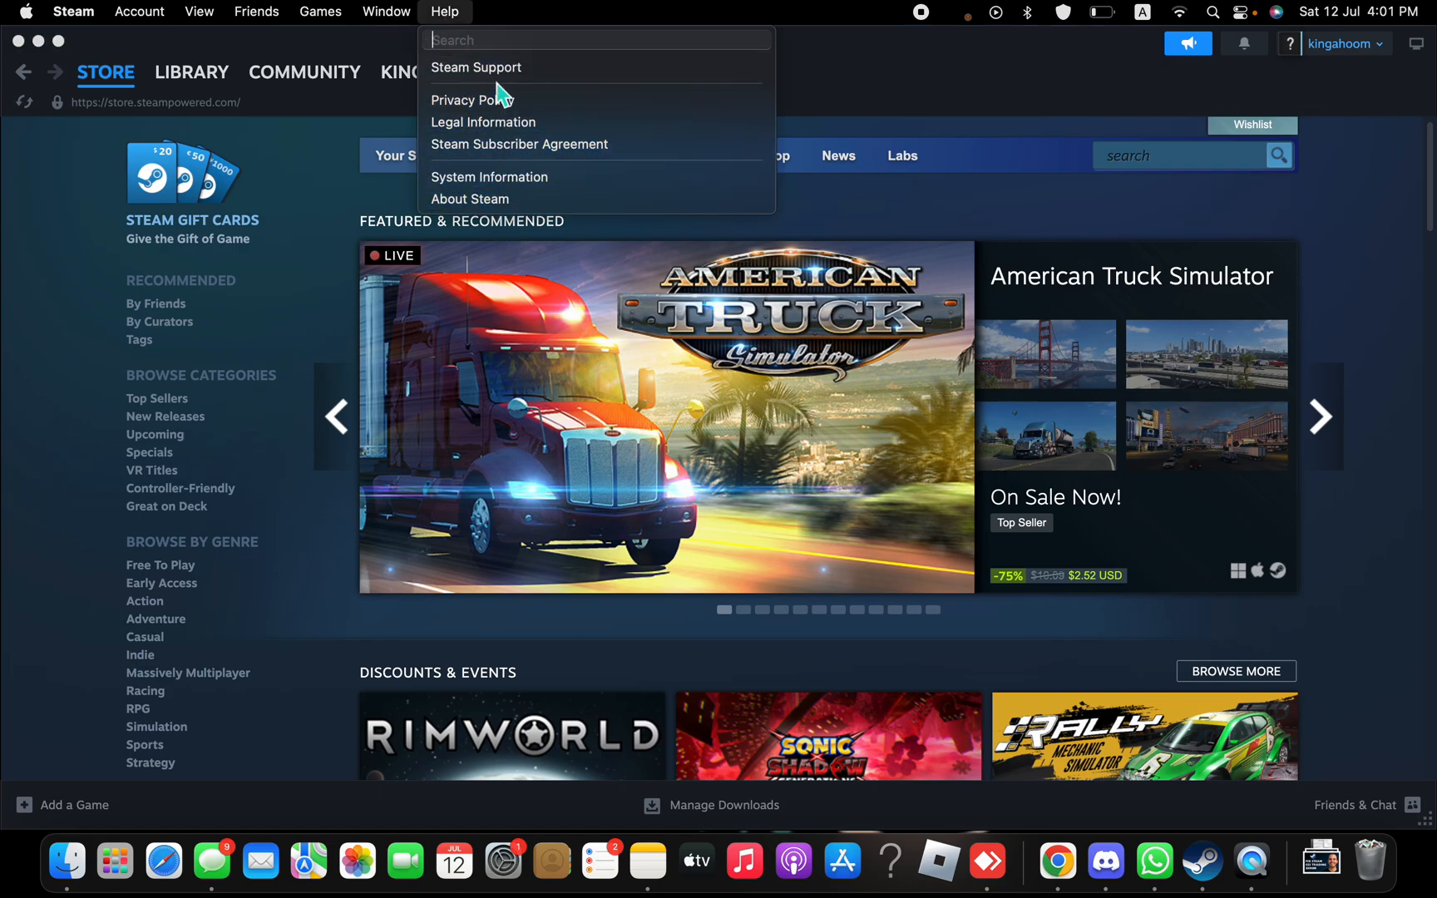
{"action": "mouse_move", "coordinate": [551, 80]}
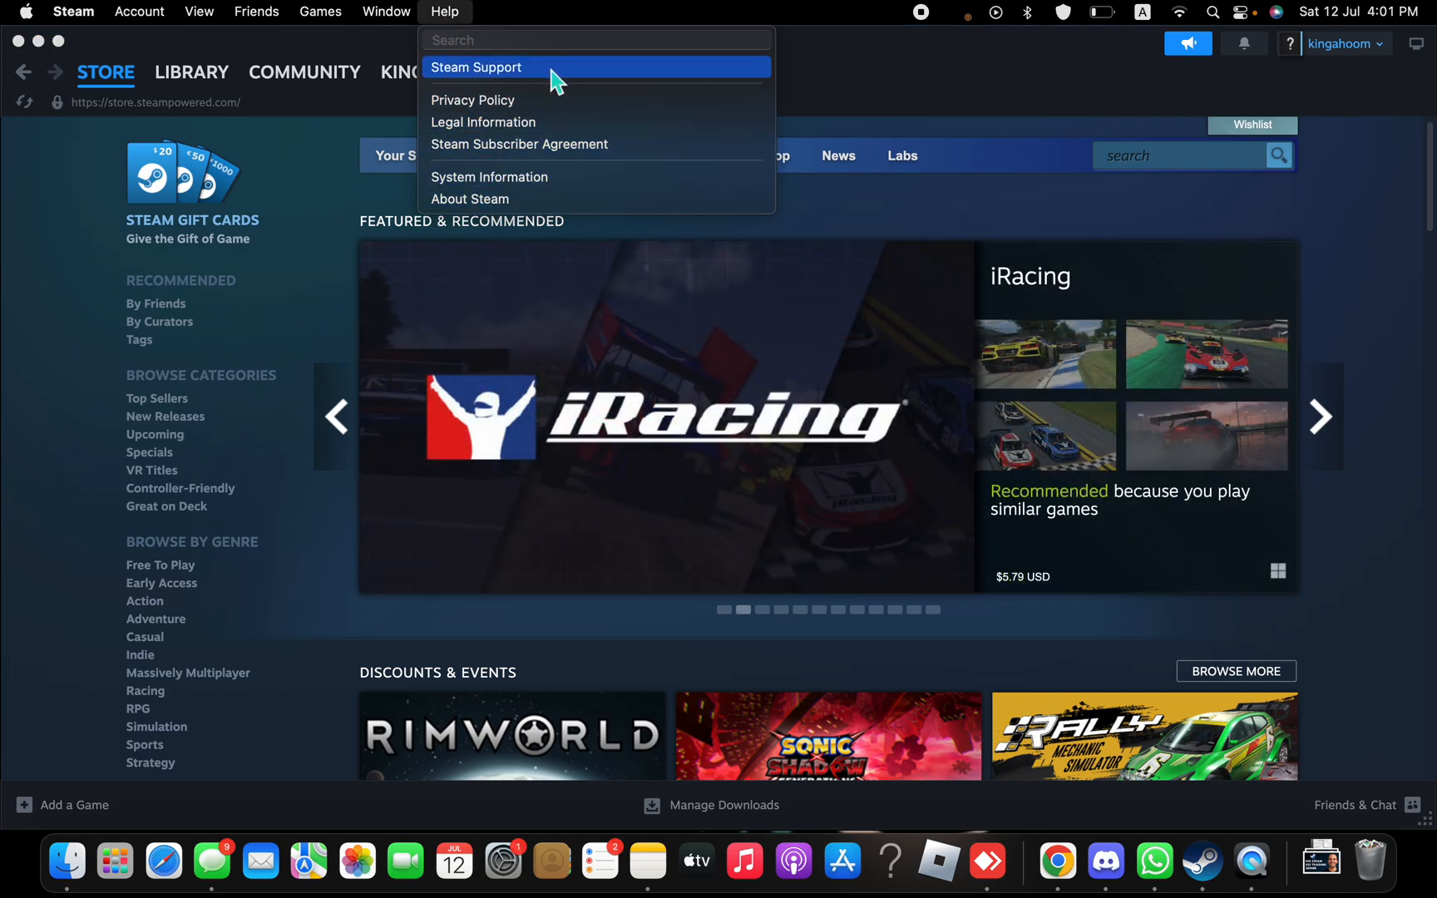
{"action": "left_click", "coordinate": [476, 66]}
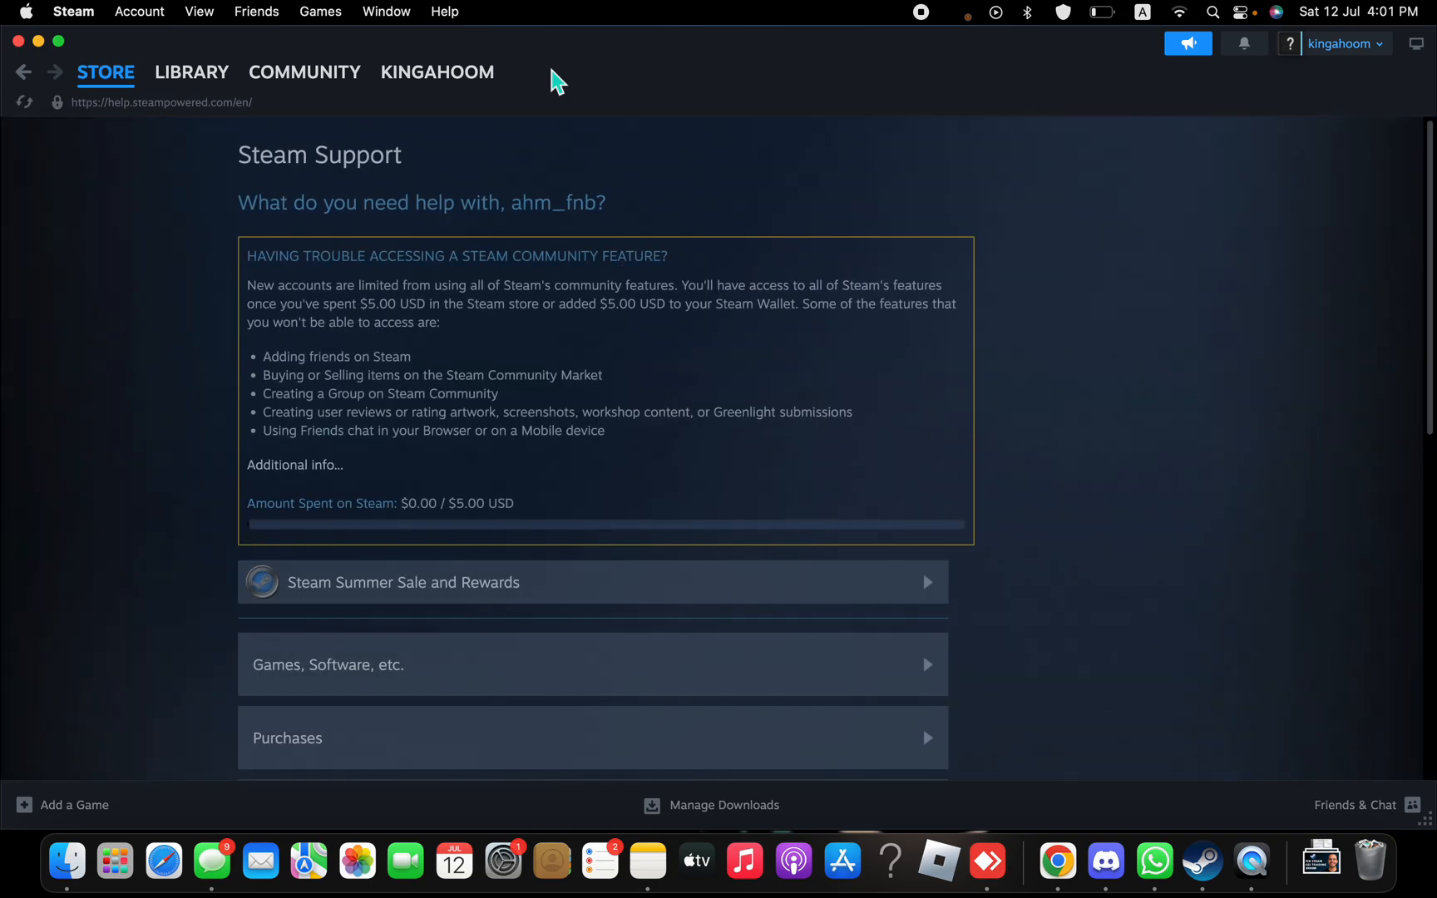
{"action": "mouse_move", "coordinate": [624, 404]}
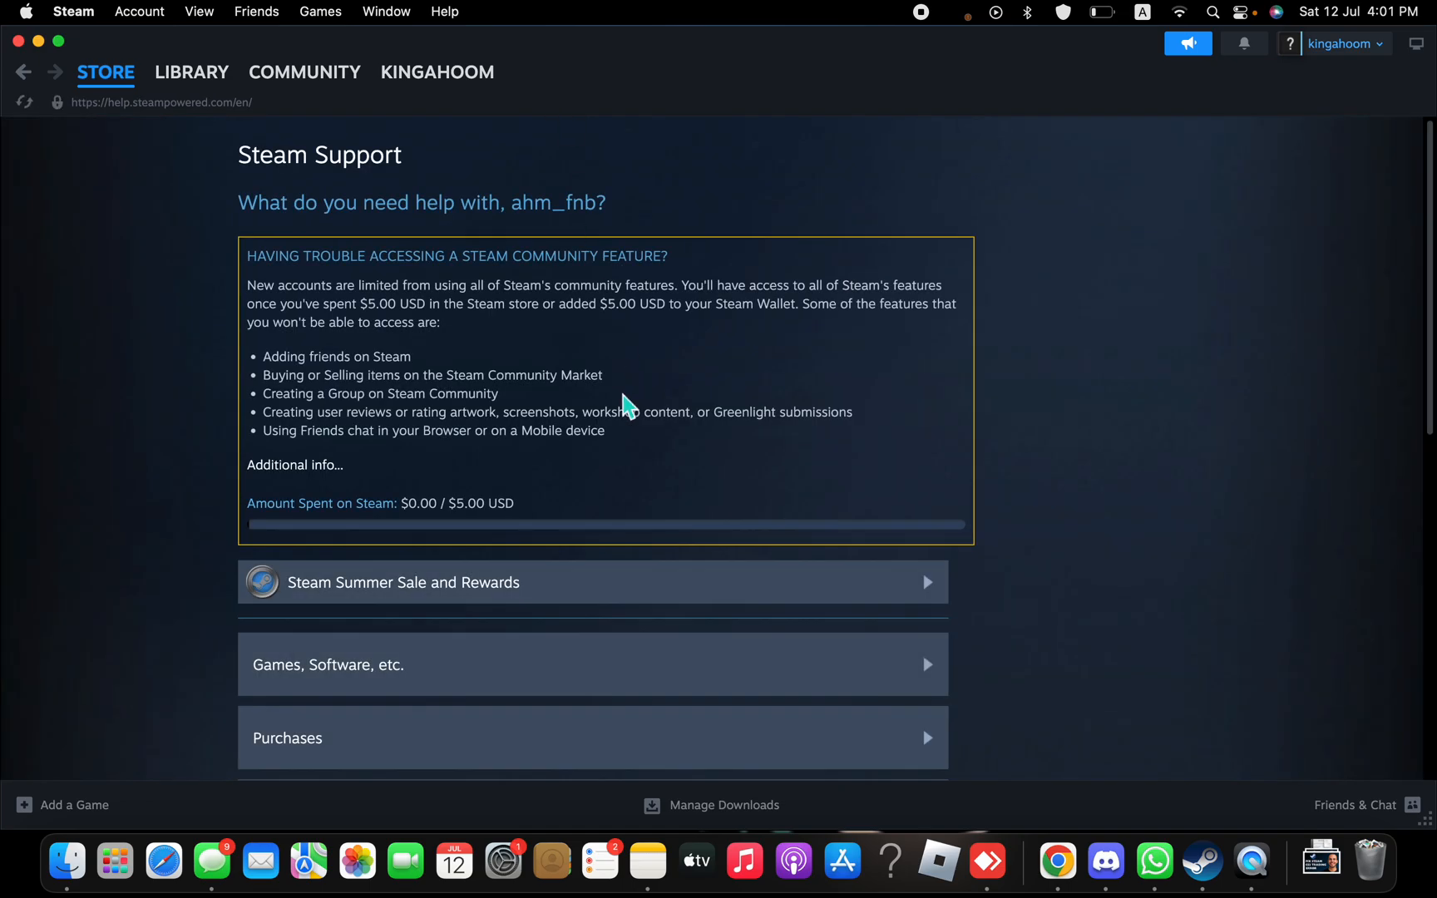
- Scroll down the Steam Support page to reveal the help categories list
{"action": "scroll", "scroll_direction": "down", "scroll_amount": 3}
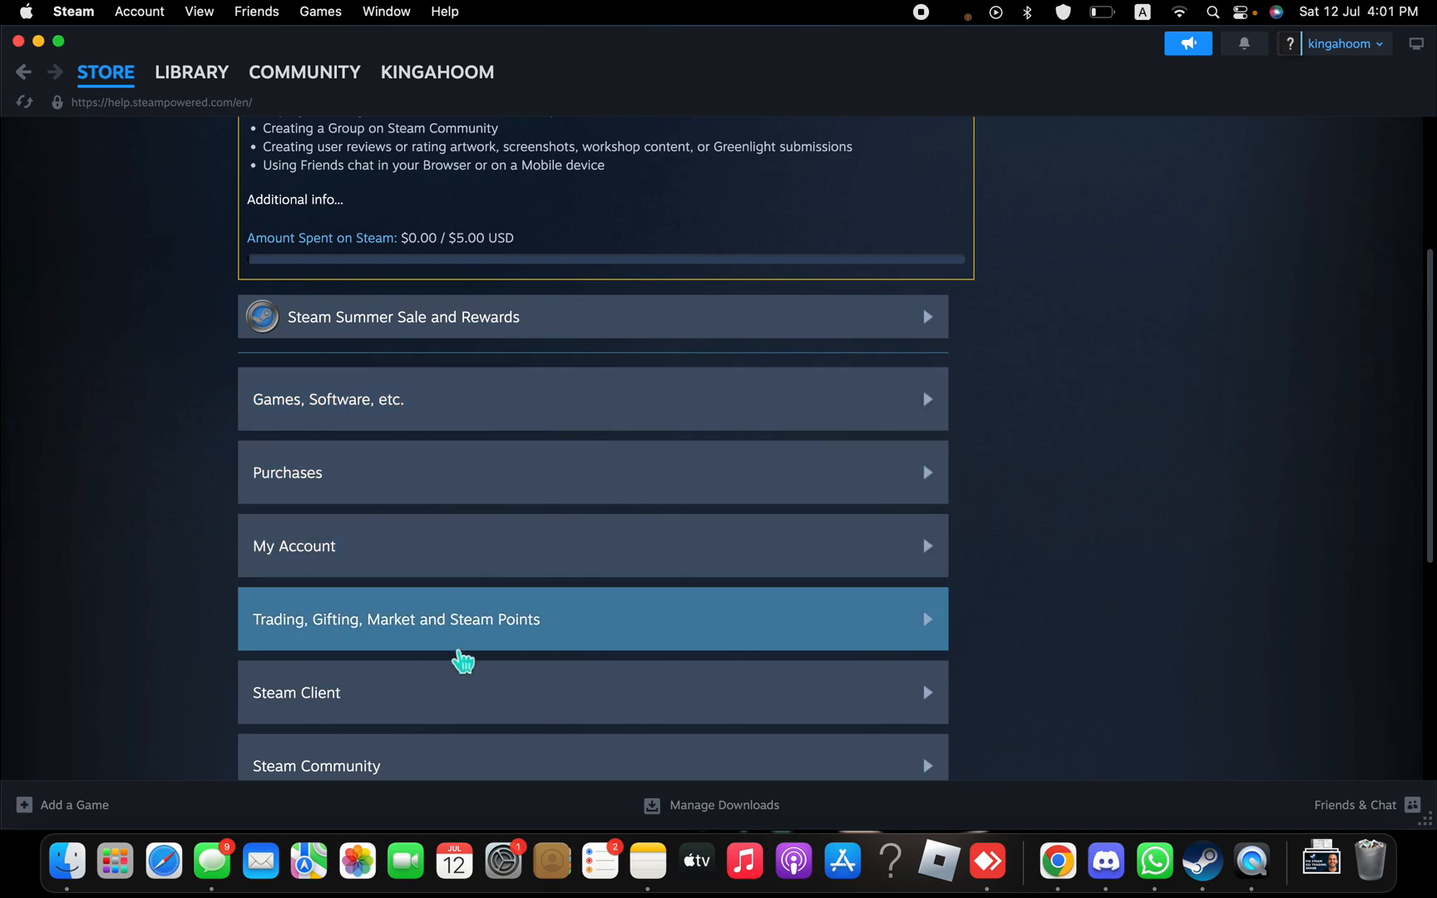
{"action": "scroll", "scroll_direction": "down", "scroll_amount": 3}
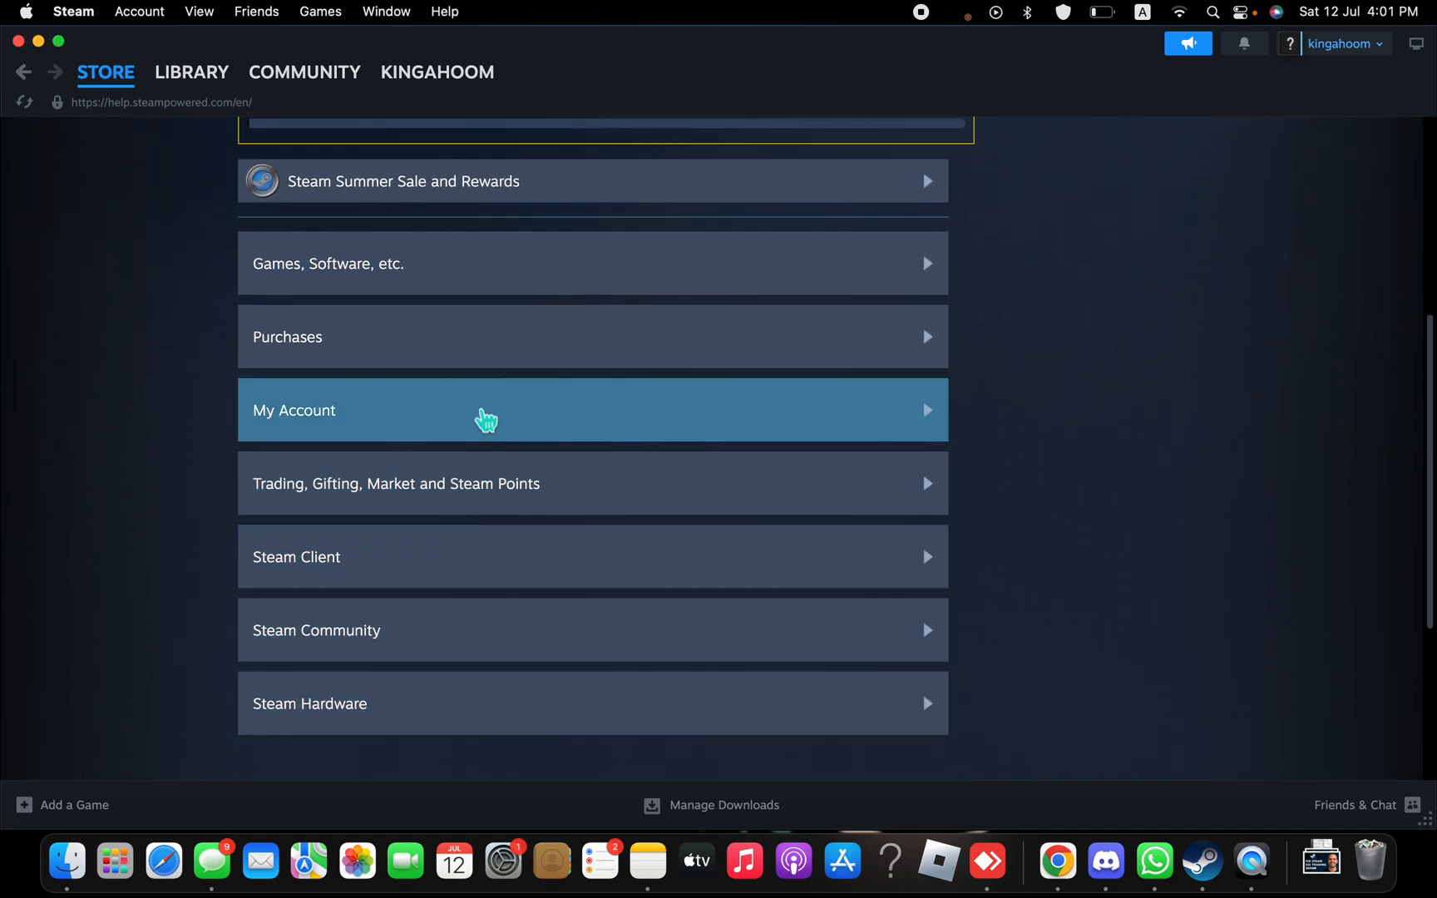
{"action": "mouse_move", "coordinate": [474, 416]}
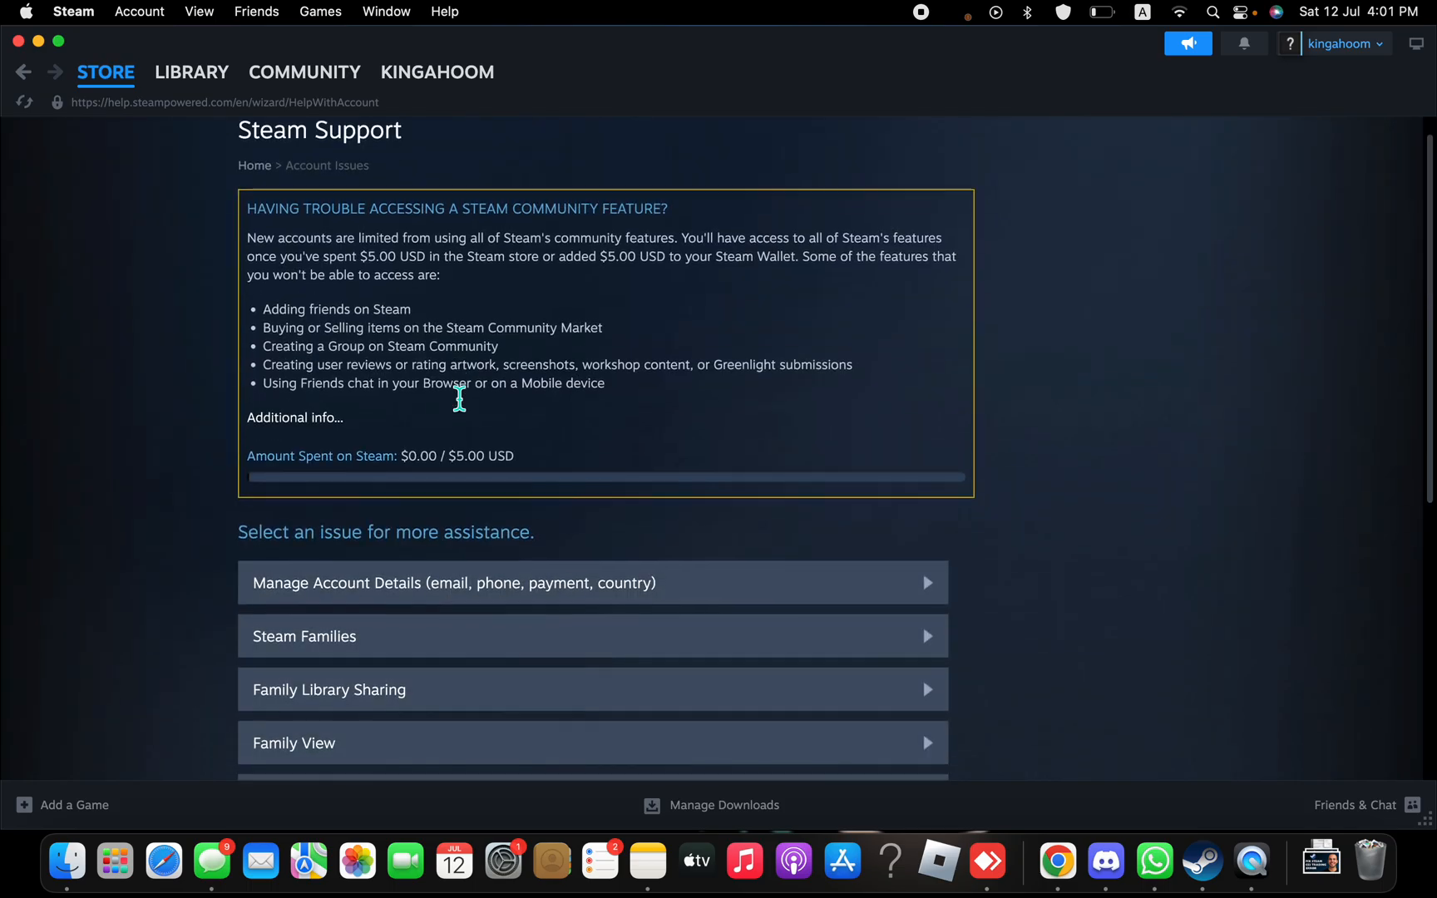
- Scroll the Account Issues list toward Steam Guard Mobile Authenticator
{"action": "scroll", "scroll_direction": "down", "scroll_amount": 3}
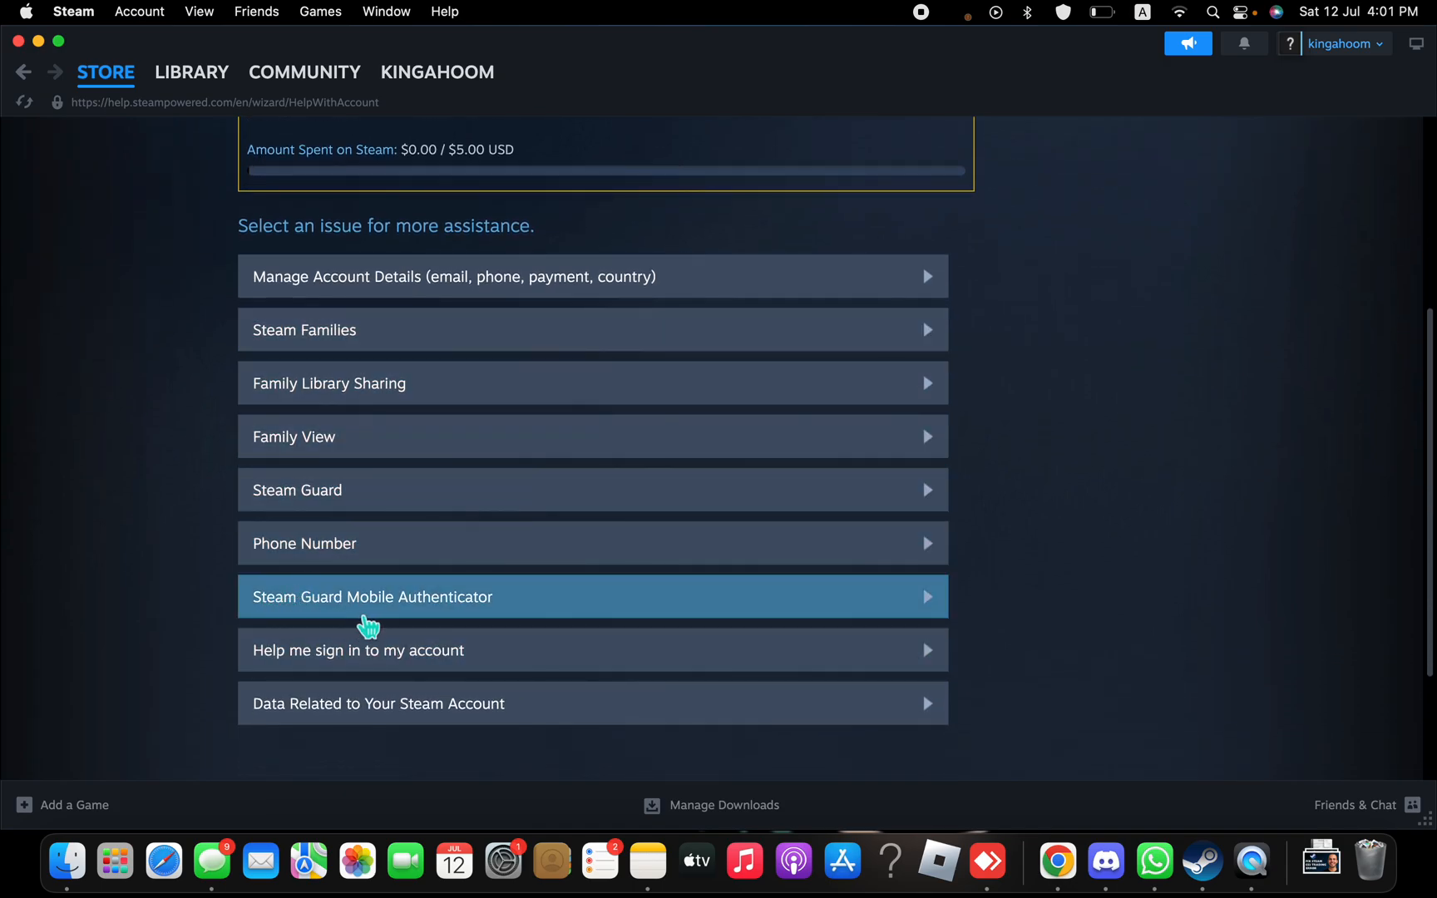
{"action": "mouse_move", "coordinate": [512, 623]}
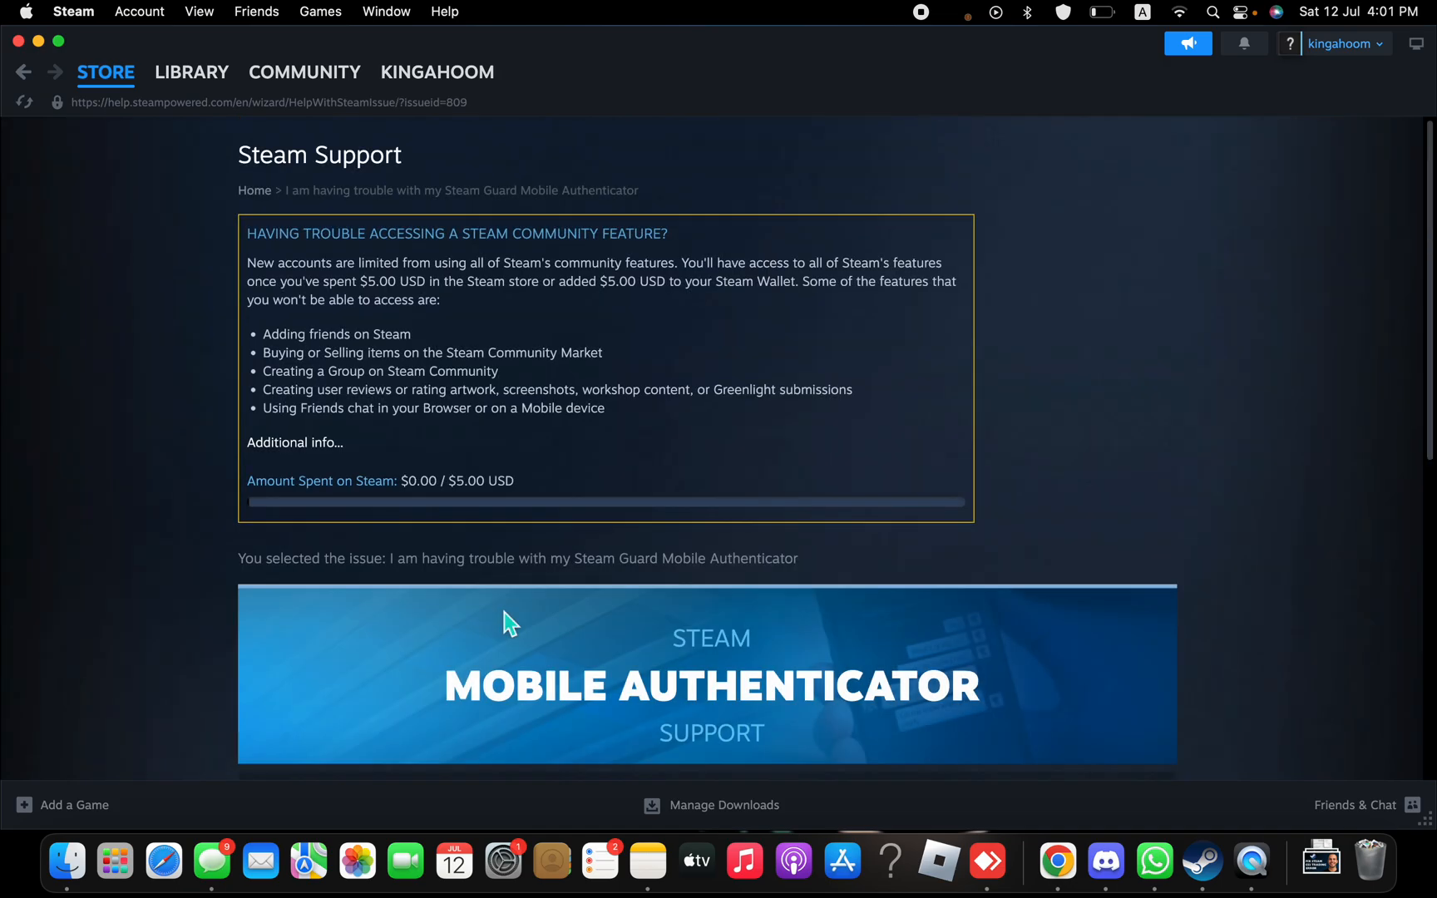
- Scroll past the Mobile Authenticator info toward 'My issue isn't listed'
{"action": "scroll", "scroll_direction": "down", "scroll_amount": 3}
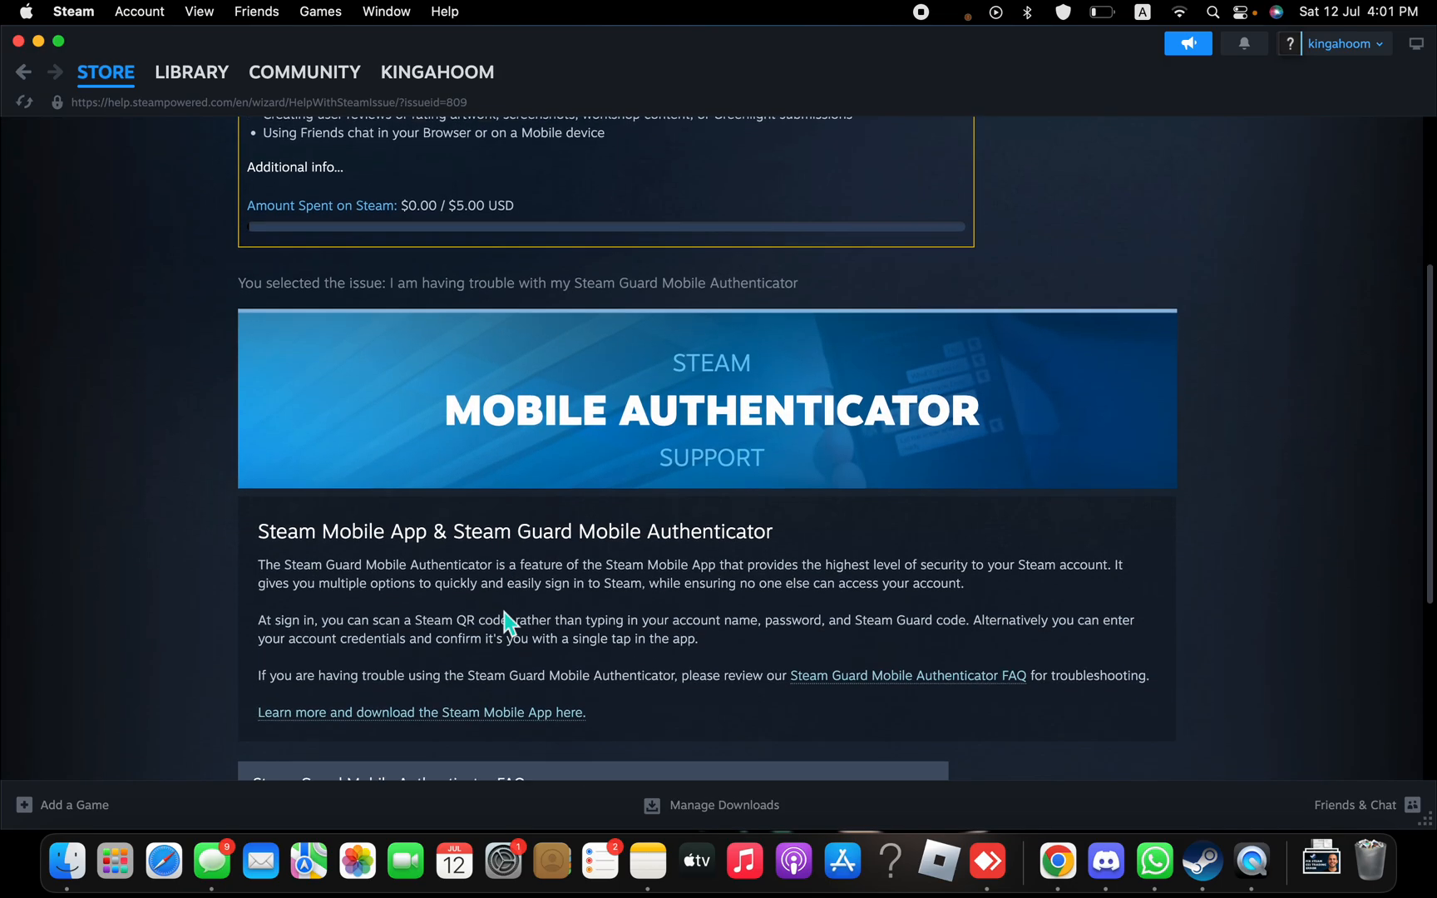
{"action": "scroll", "scroll_direction": "down", "scroll_amount": 3}
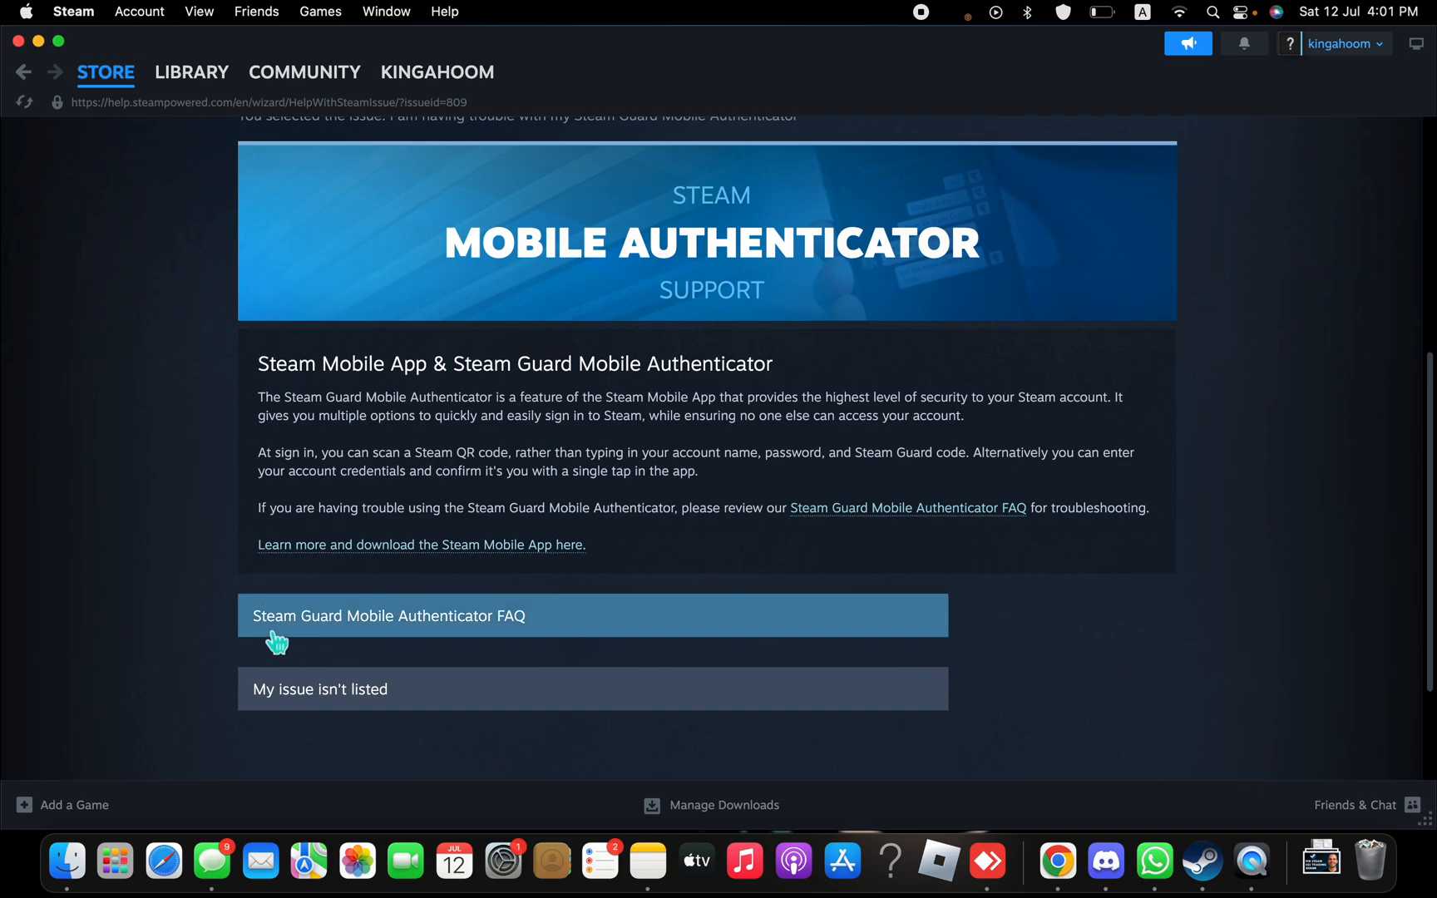
{"action": "mouse_move", "coordinate": [348, 701]}
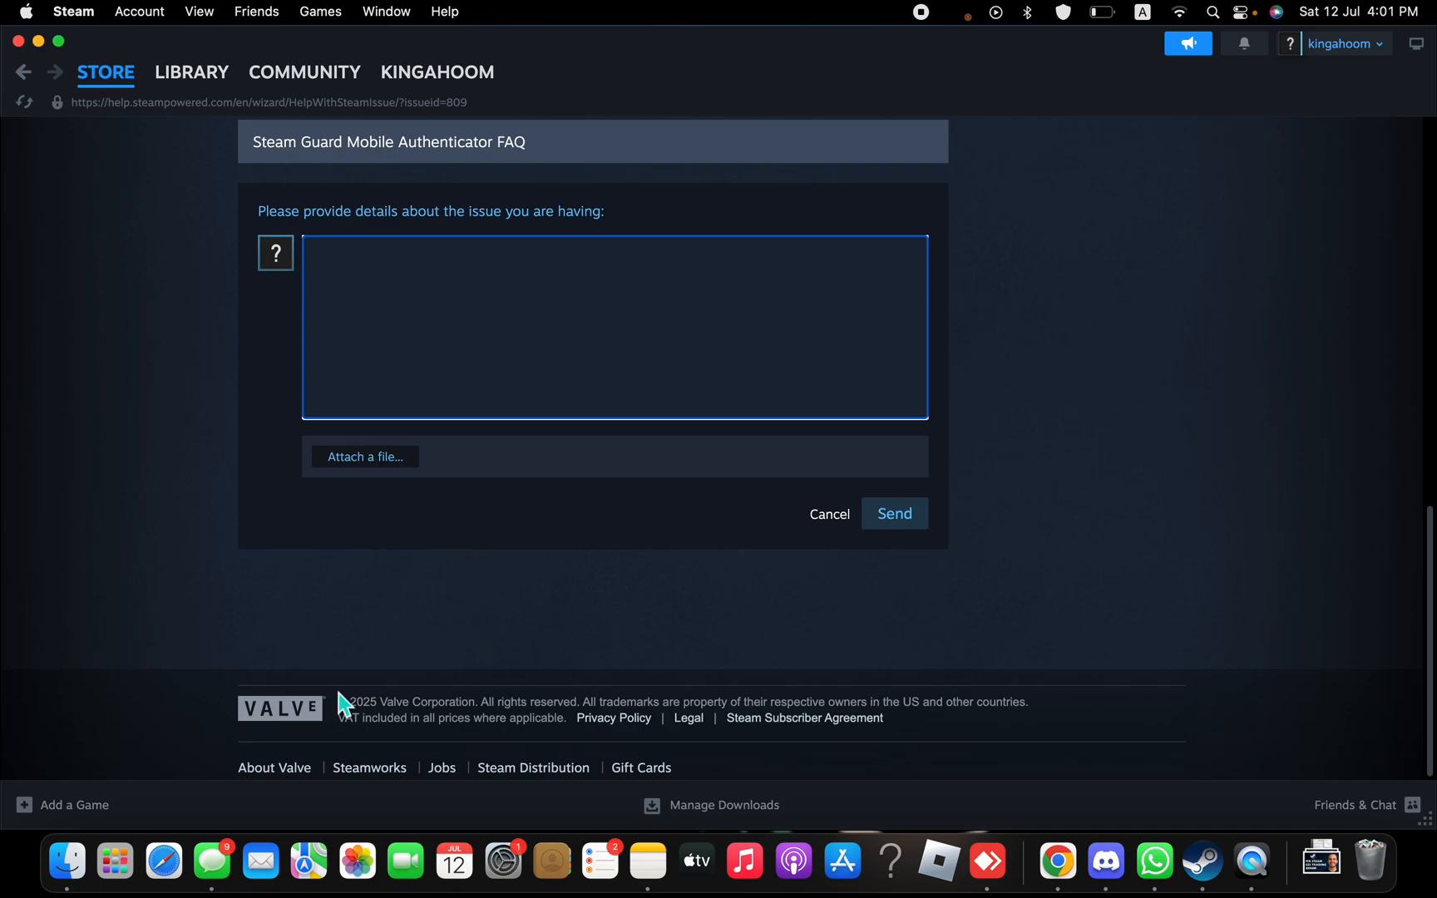
- Focus the empty 'Please provide details about the issue' box for typing
{"action": "left_click", "coordinate": [421, 266]}
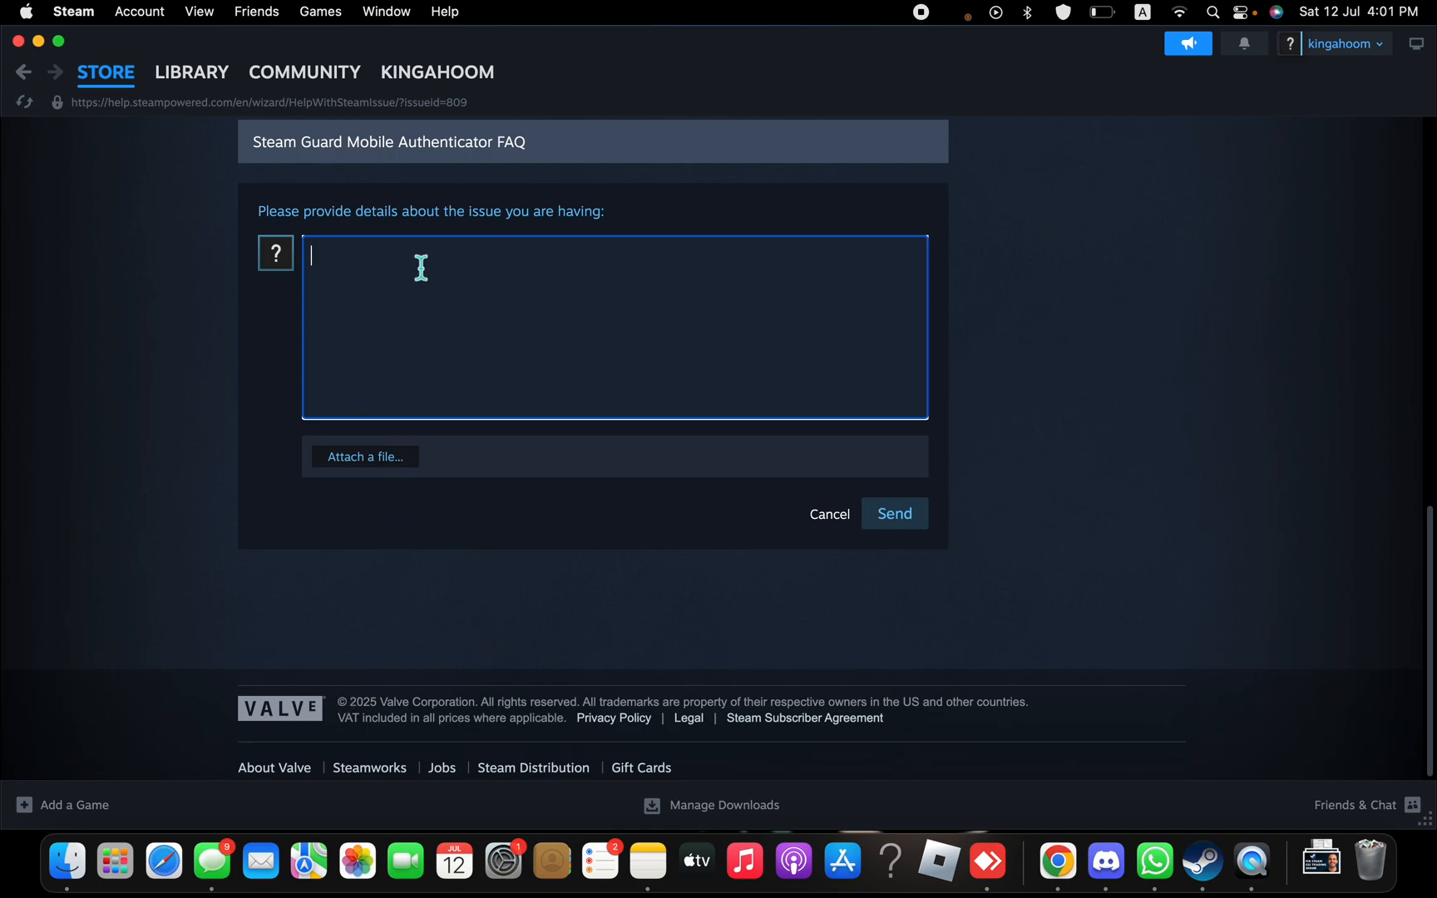